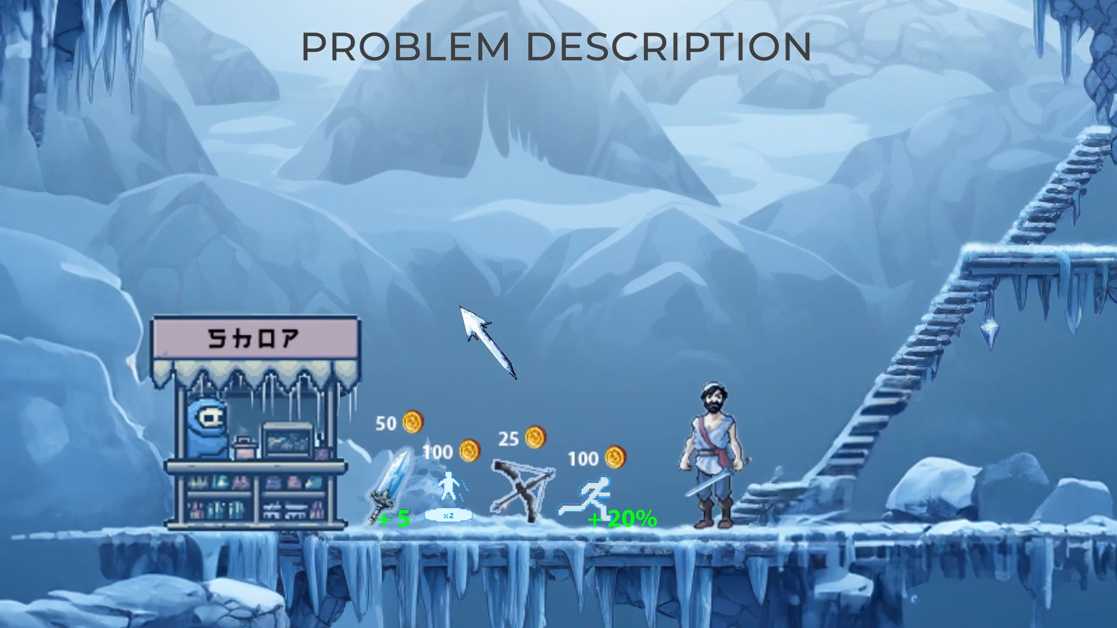
Step: Reveal the Character stats panel and preview the bow's range attack bonus
{"action": "left_click", "coordinate": [398, 491]}
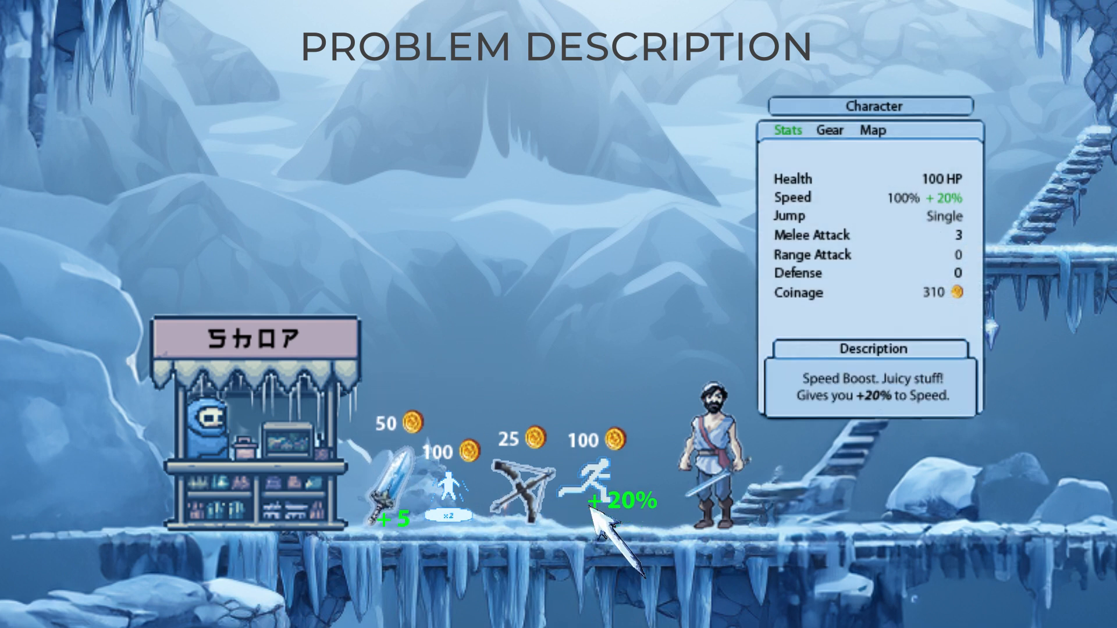
{"action": "mouse_move", "coordinate": [470, 509]}
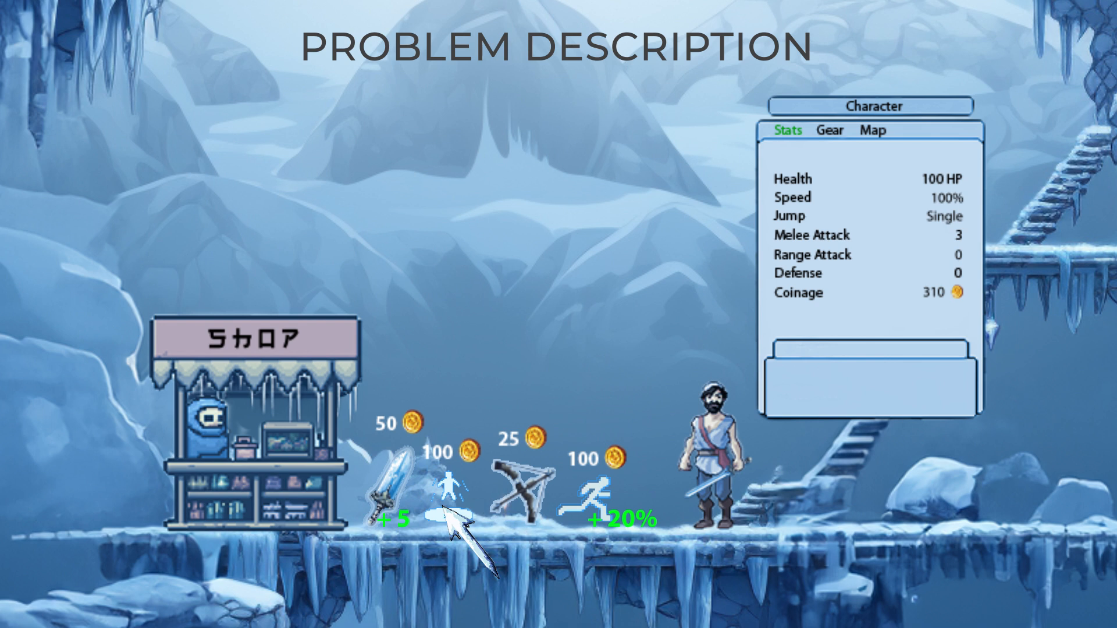
{"action": "left_click", "coordinate": [513, 492]}
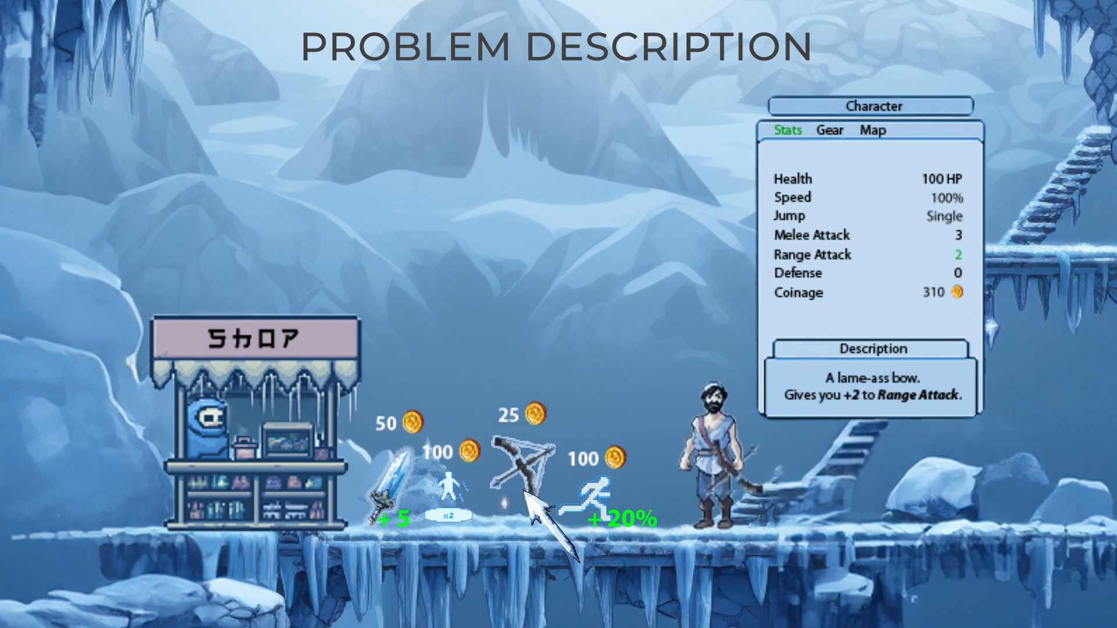
{"action": "left_click", "coordinate": [520, 470]}
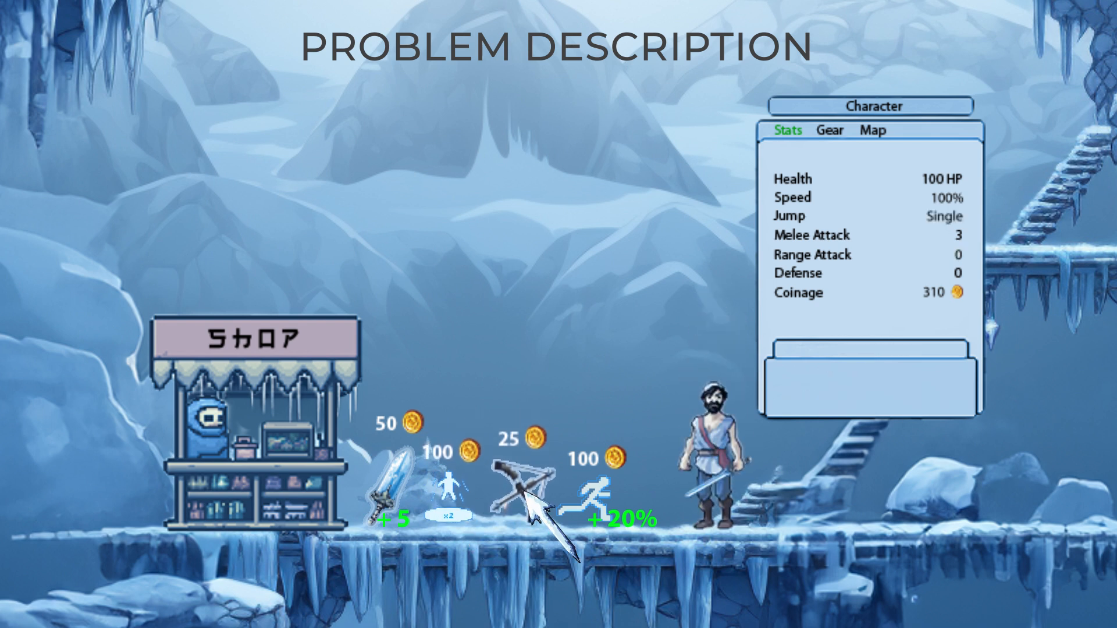